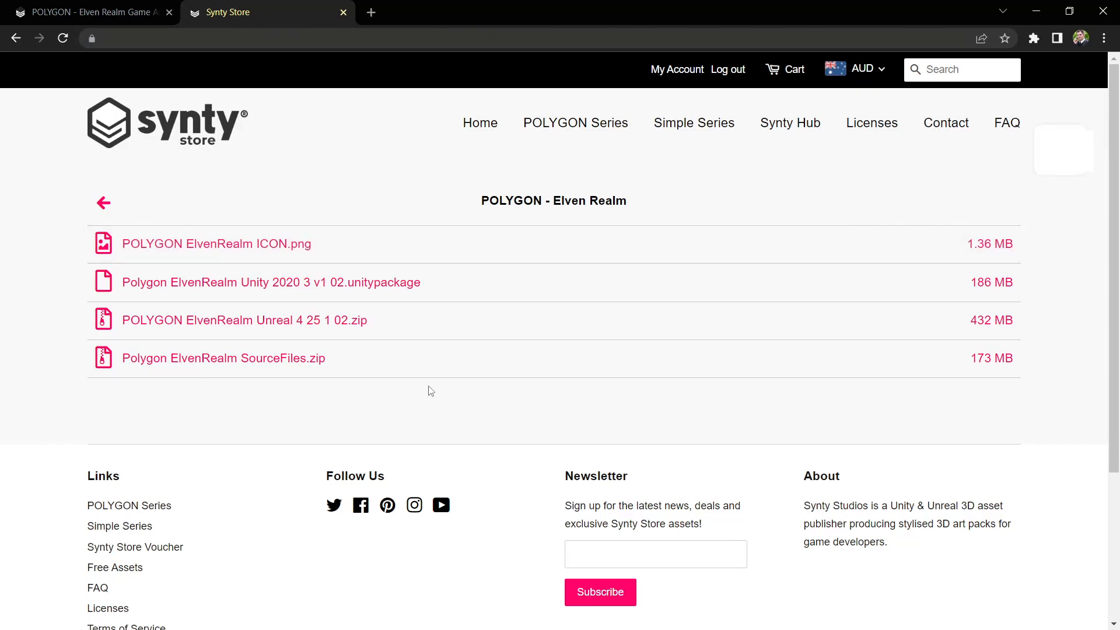
mouse_move(385, 352)
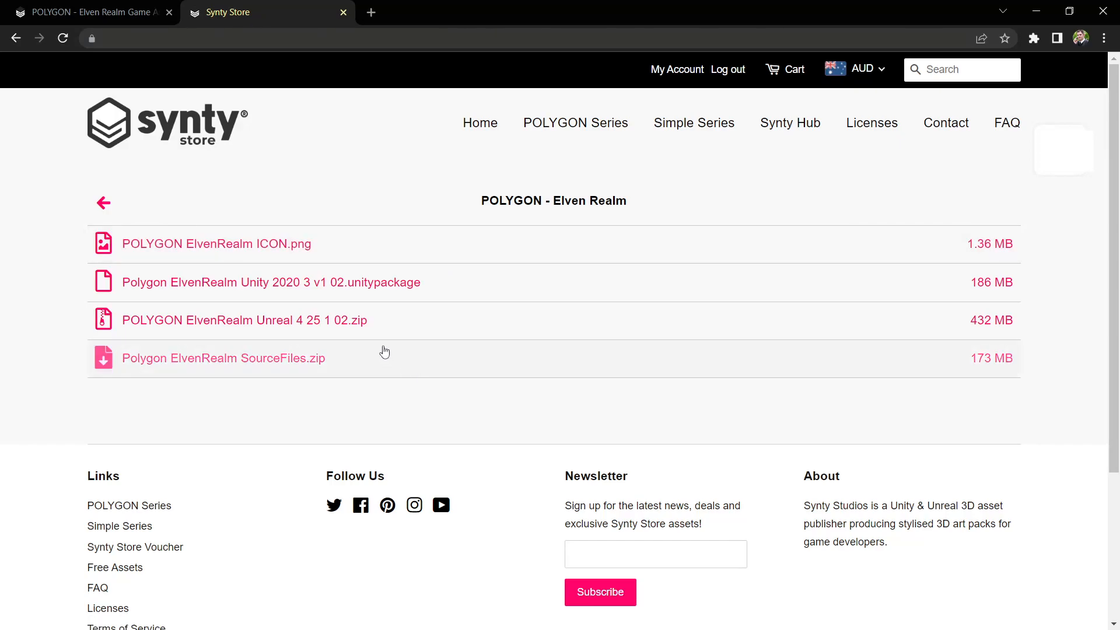
mouse_move(291, 298)
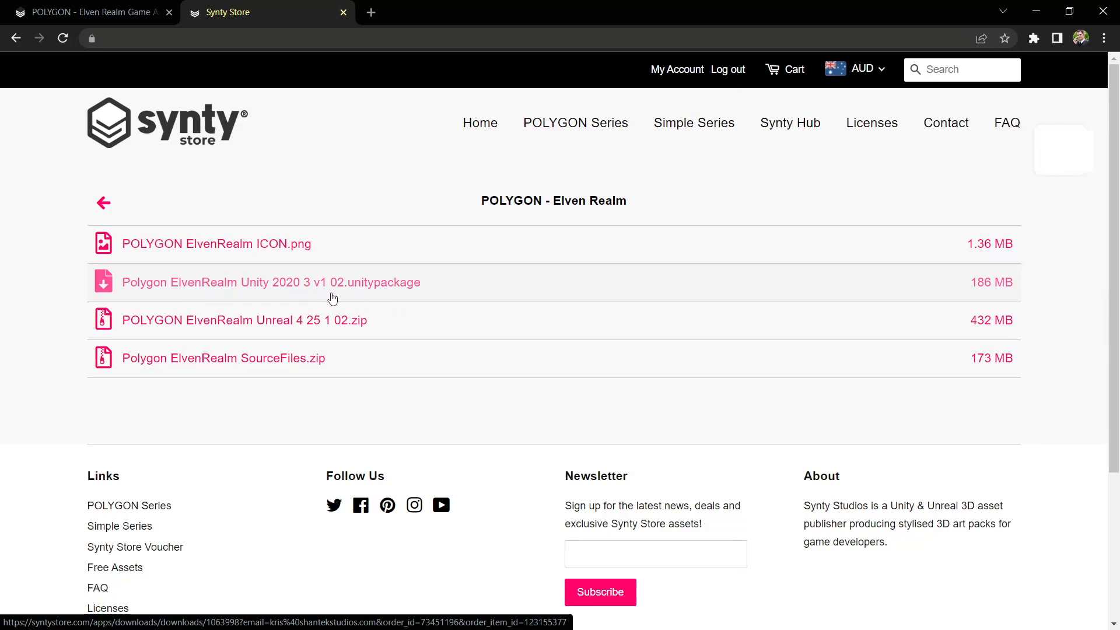
mouse_move(350, 298)
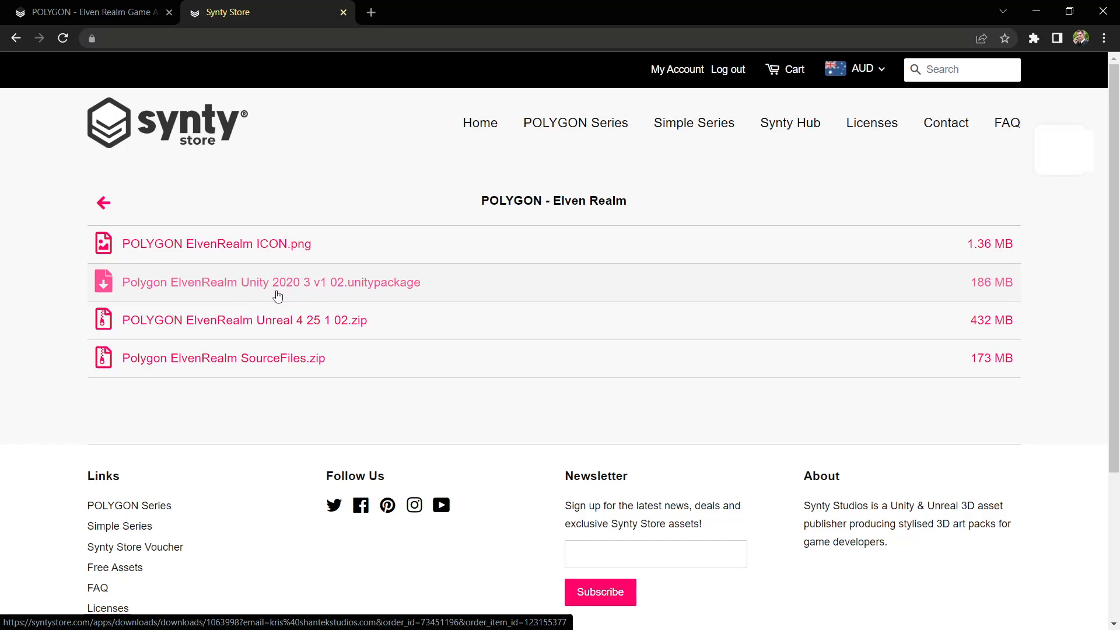
mouse_move(307, 296)
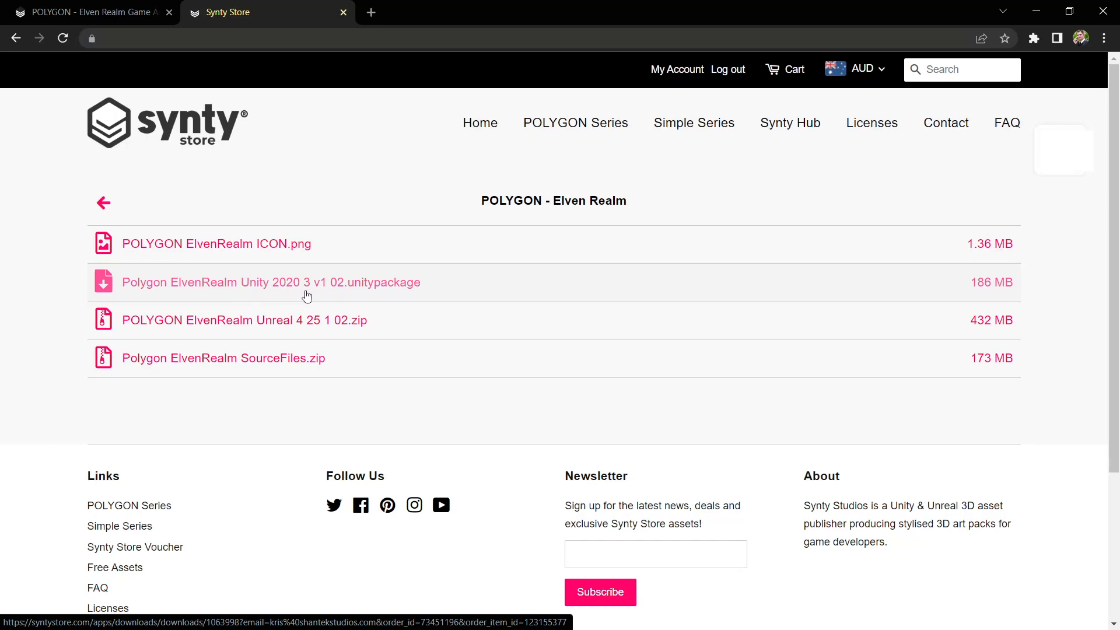
mouse_move(287, 298)
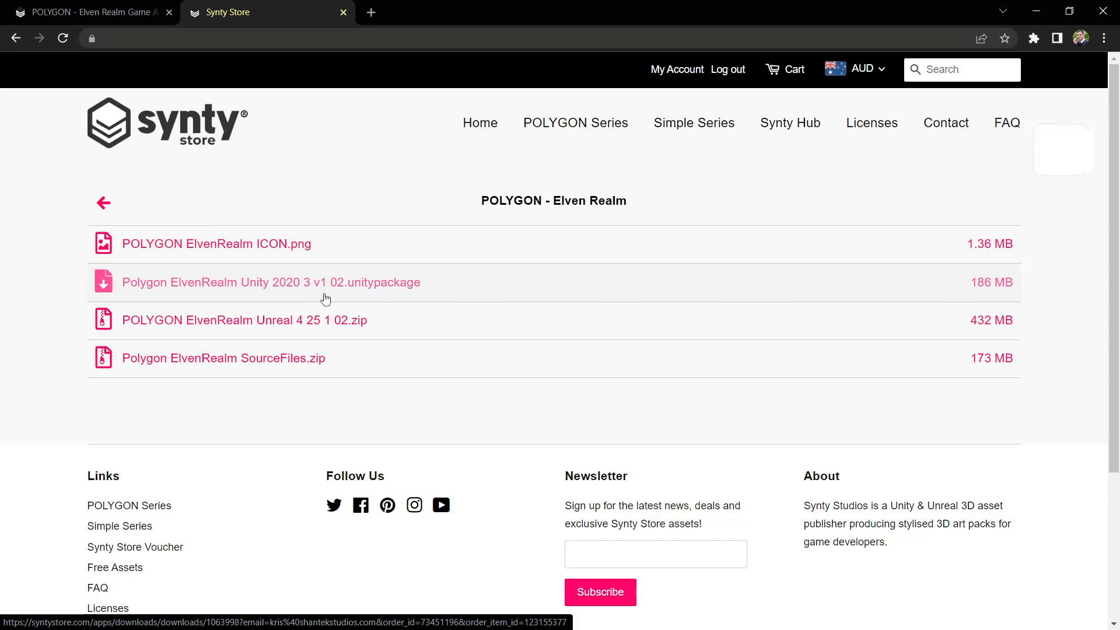
Step: Download the Polygon ElvenRealm Unity 2020 3 v1 02.unitypackage file
left_click(272, 282)
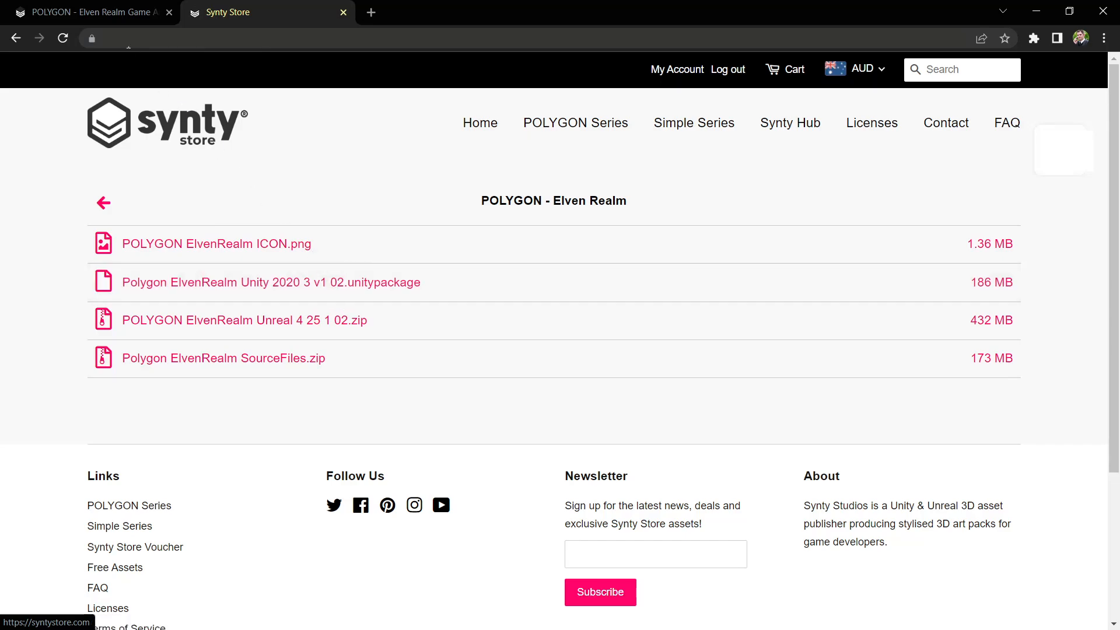
Step: Show the Elven Realm product page and scroll to its Change Log section
left_click(85, 11)
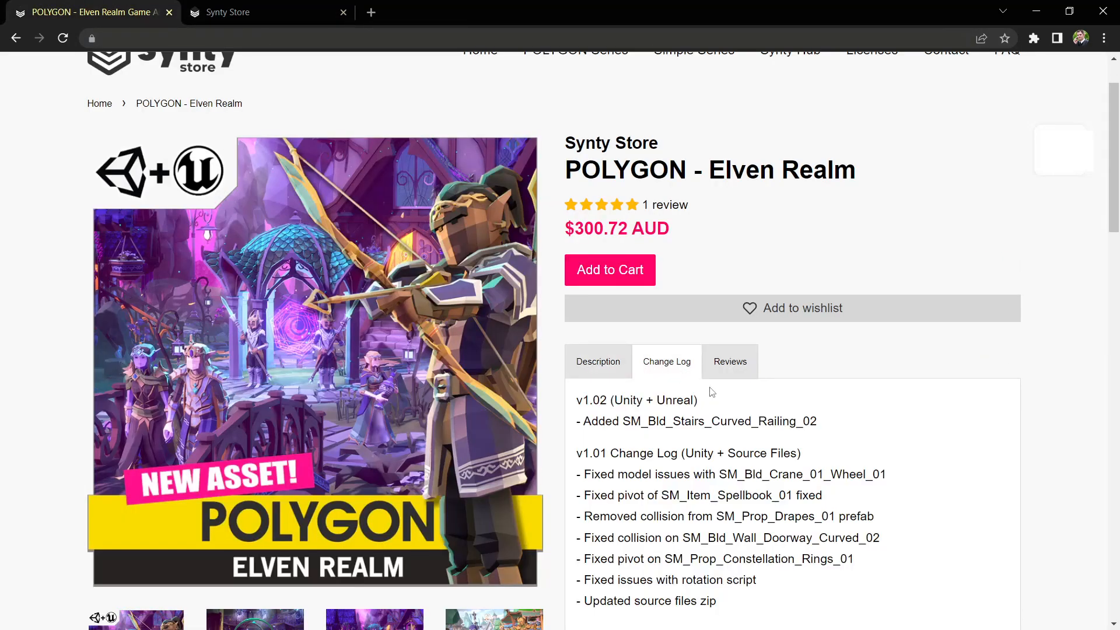
left_click_drag(578, 399, 817, 421)
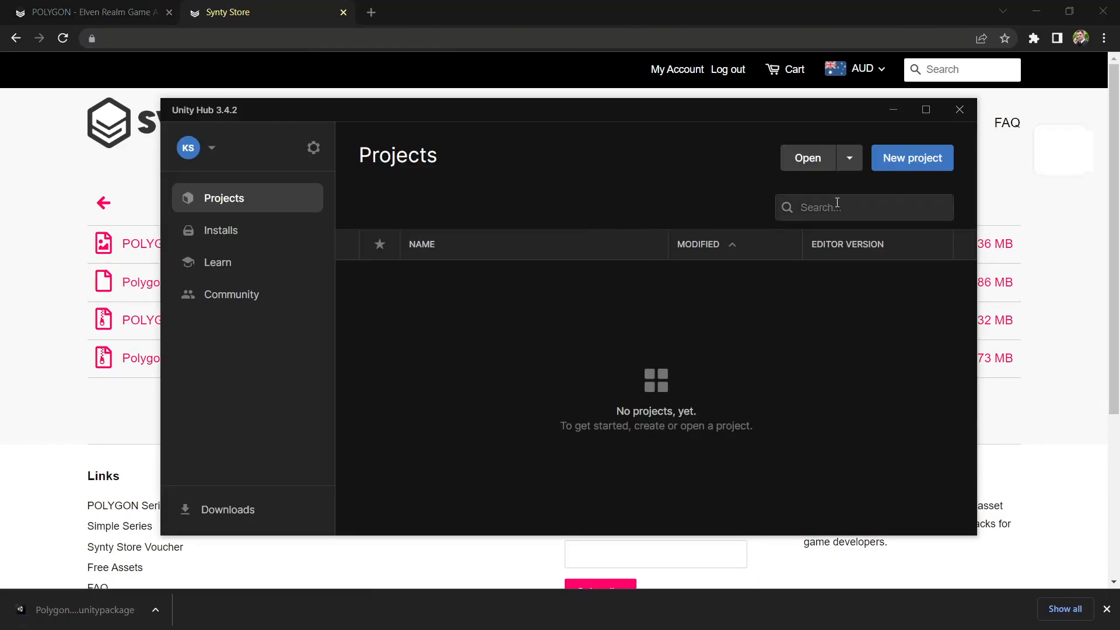
Step: Create a 3D Core project named ElvenTest on editor version 2020.3.40f1
left_click(911, 157)
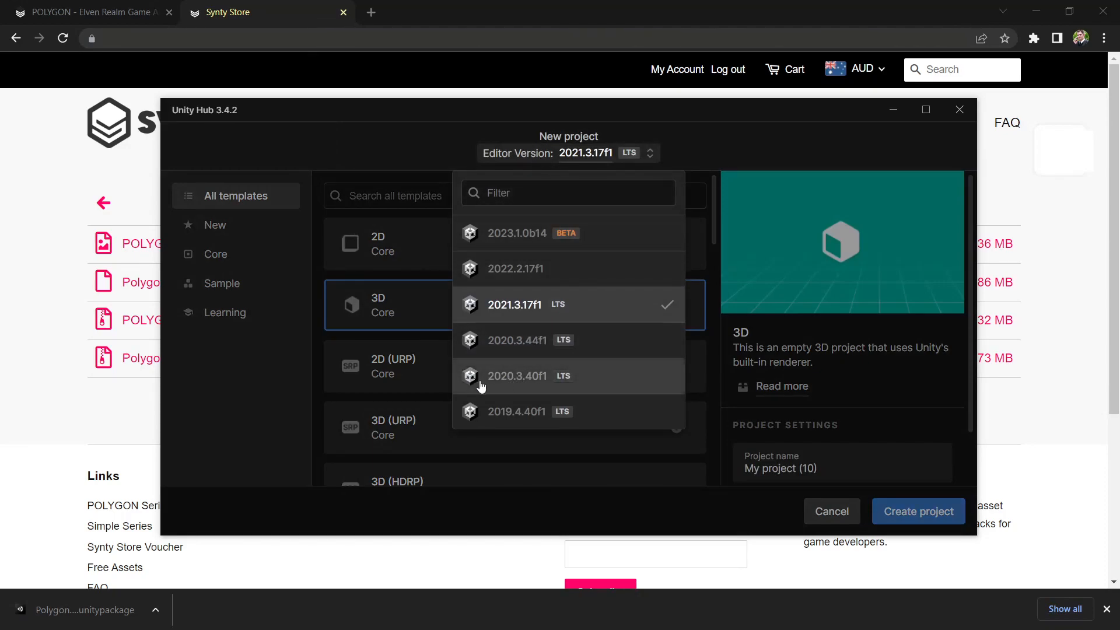
left_click(516, 375)
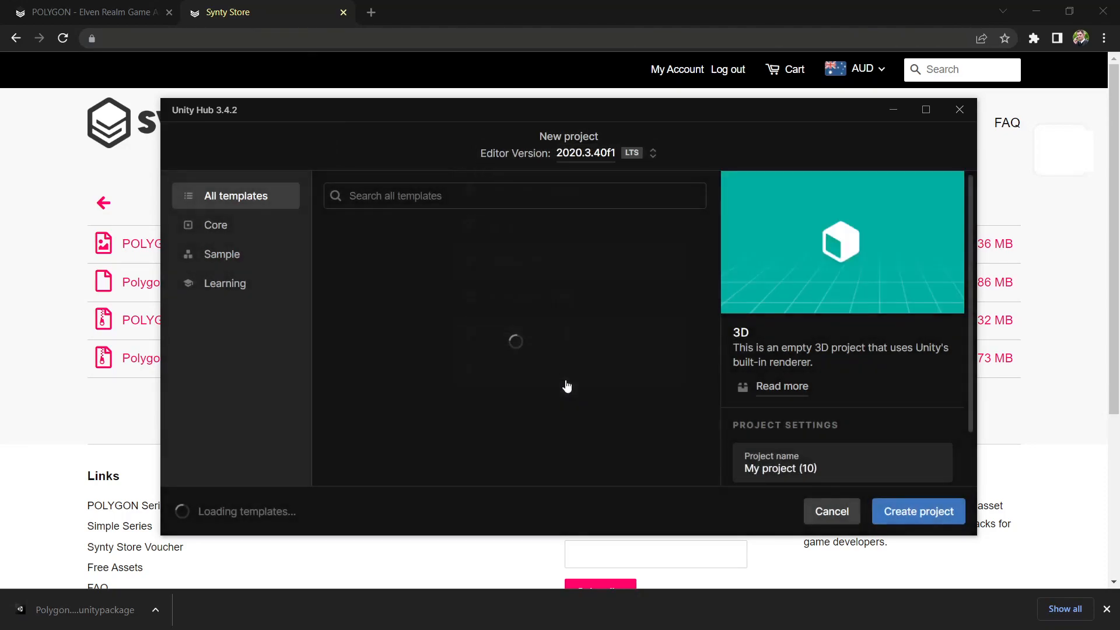
type("ElvenTest")
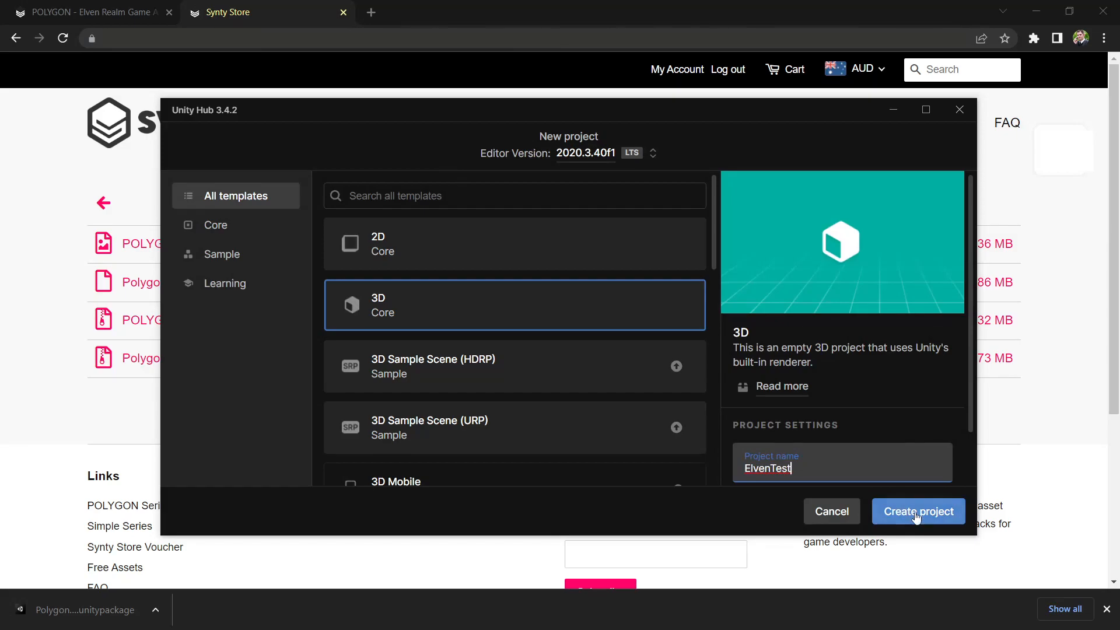
left_click(919, 511)
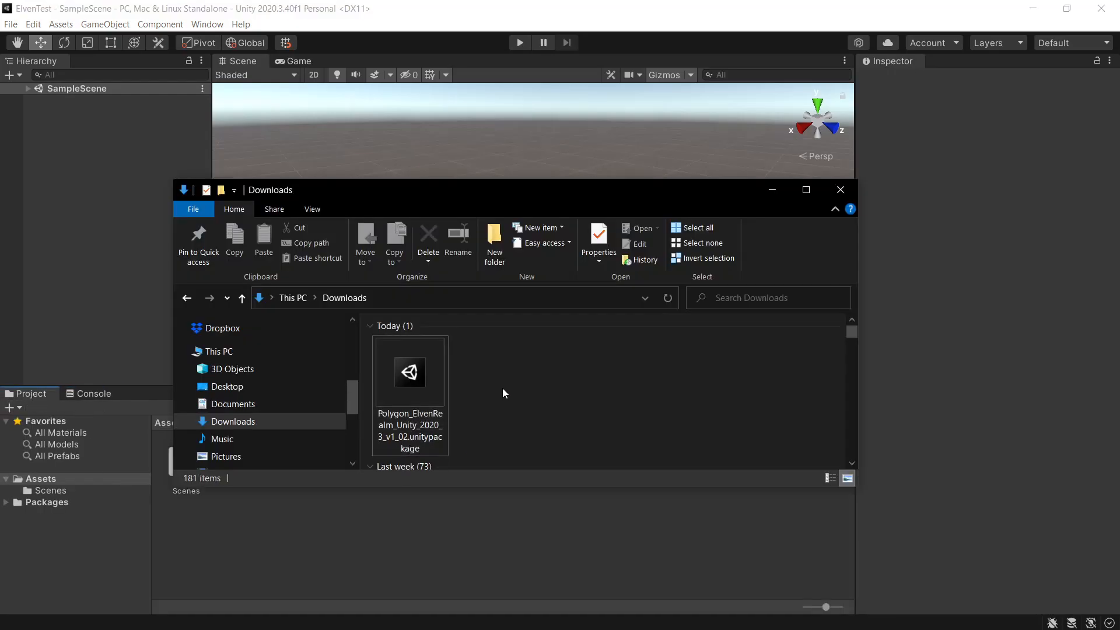
Step: Import Polygon_ElvenRealm_Unity_2020_3_v1_02.unitypackage with all assets into ElvenTest
left_click(410, 372)
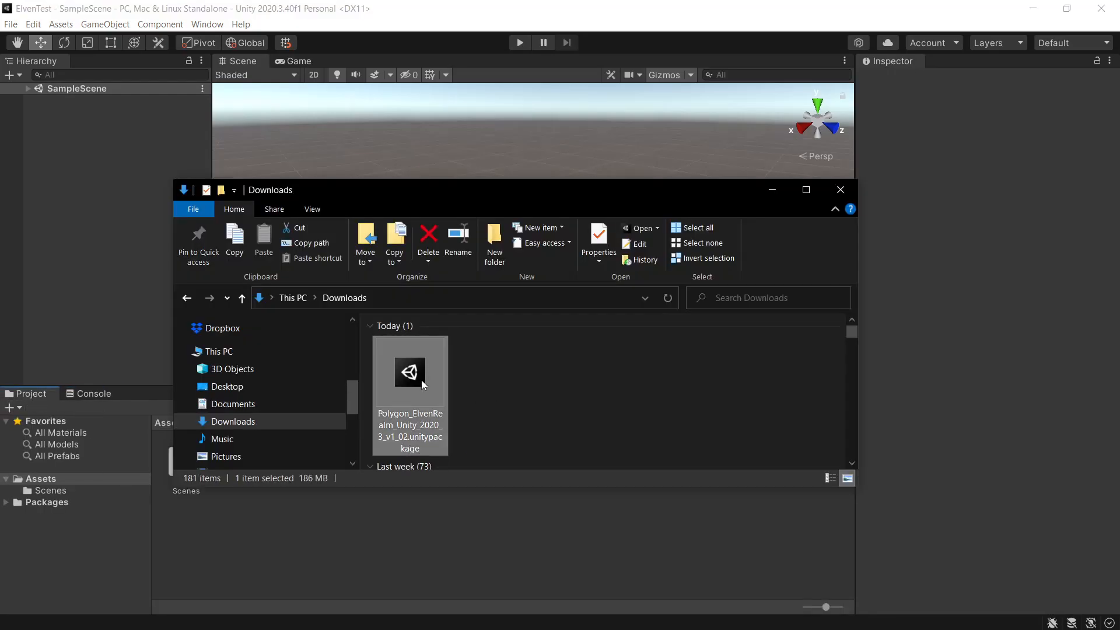
left_click(592, 509)
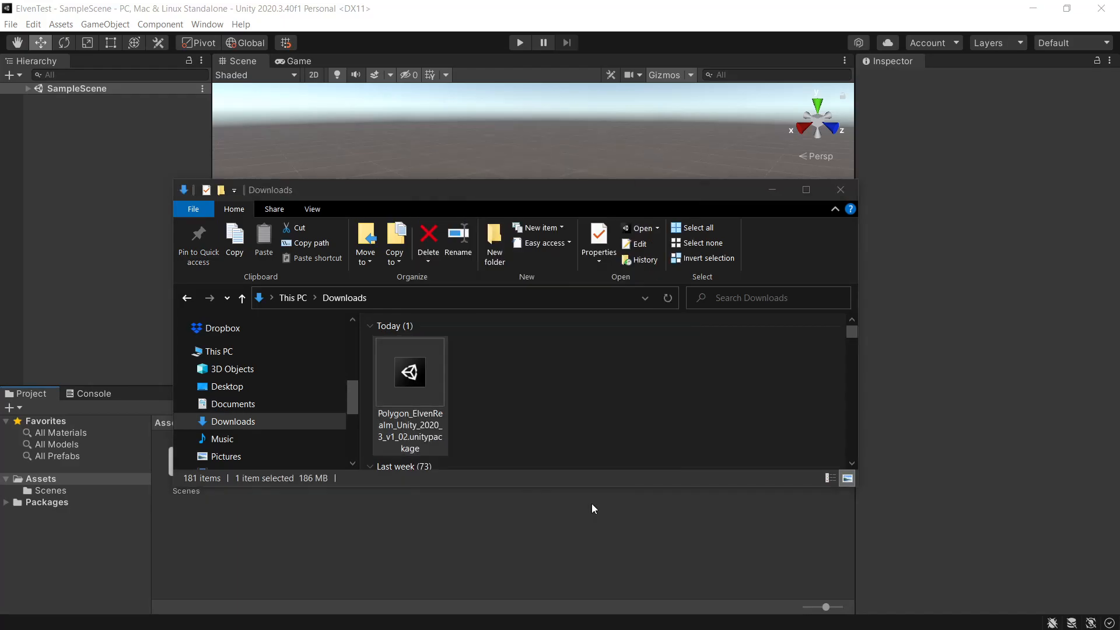
double_click(410, 372)
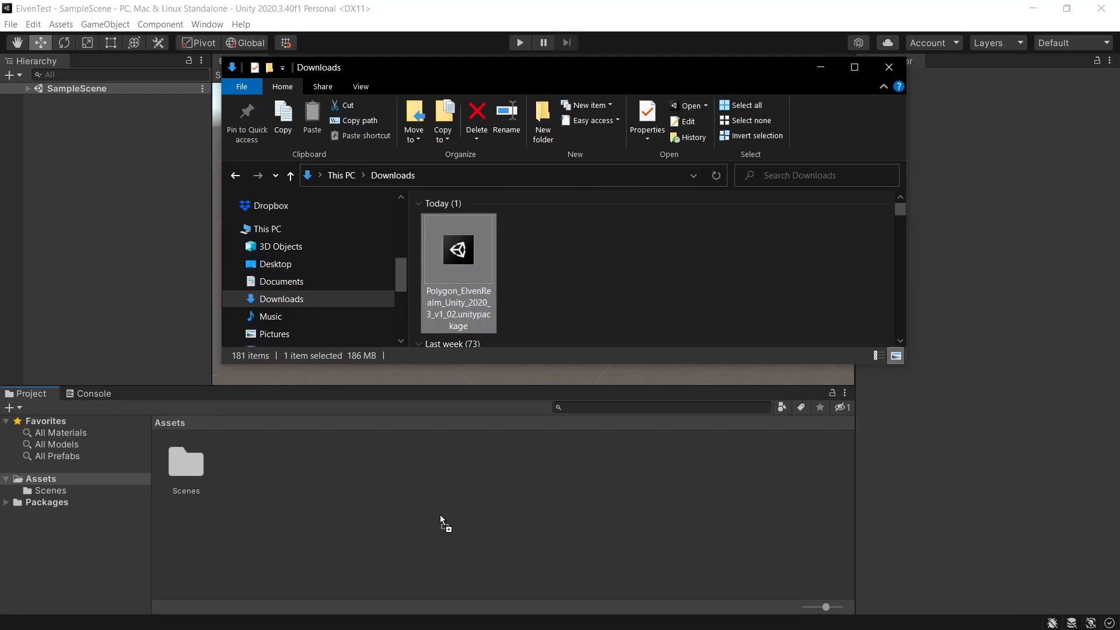
double_click(458, 250)
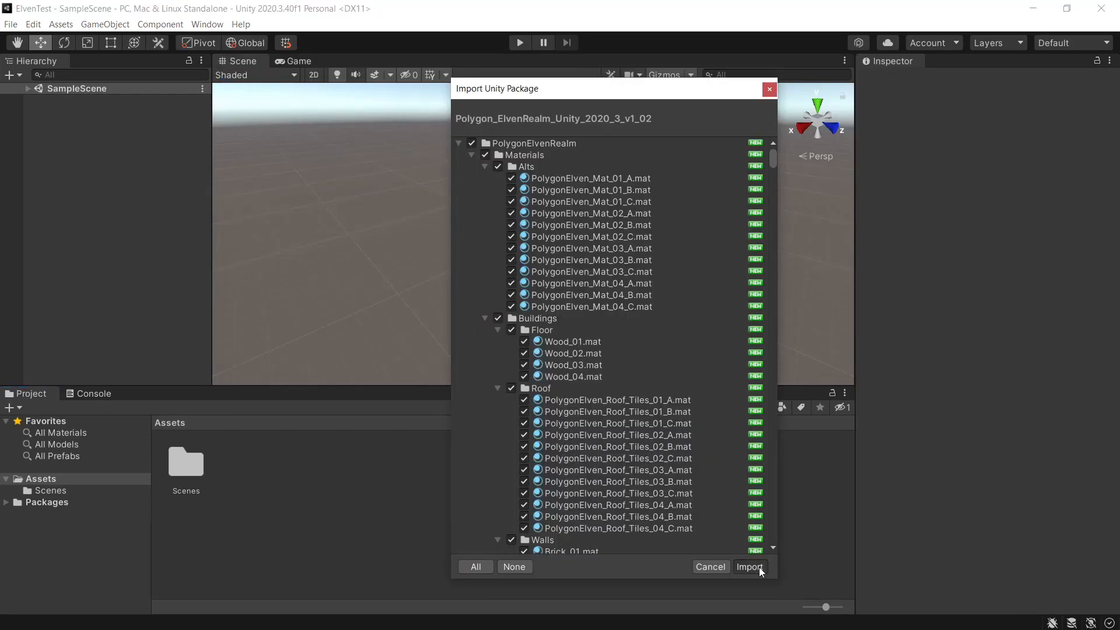
left_click(749, 567)
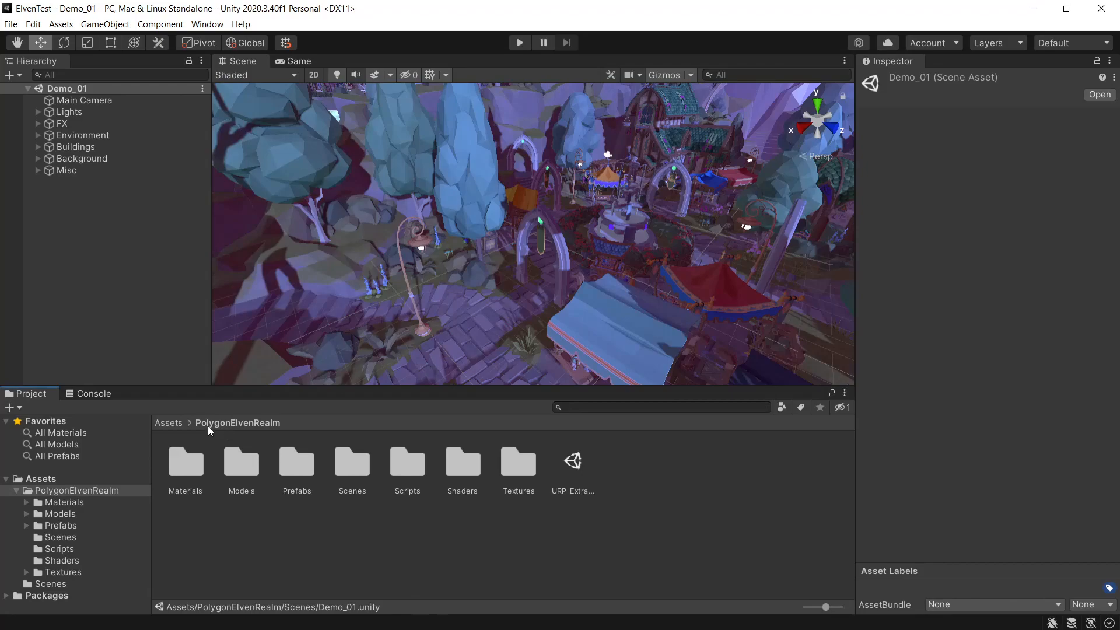
Step: Open Assets > PolygonElvenRealm > Scenes to reveal the Demo_01 scene
left_click(352, 461)
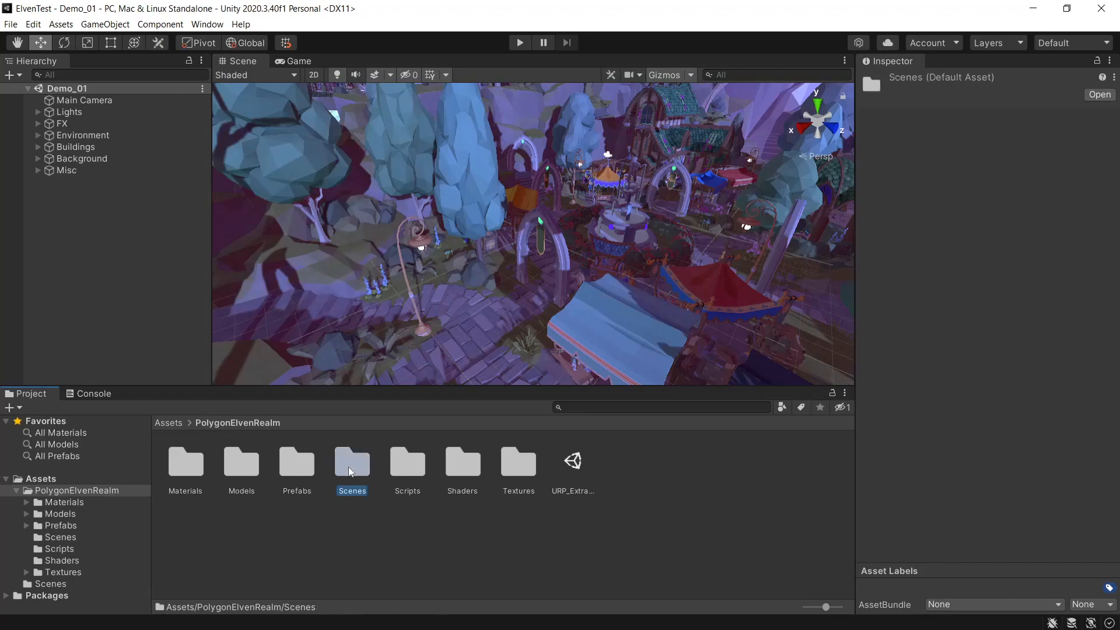
double_click(352, 461)
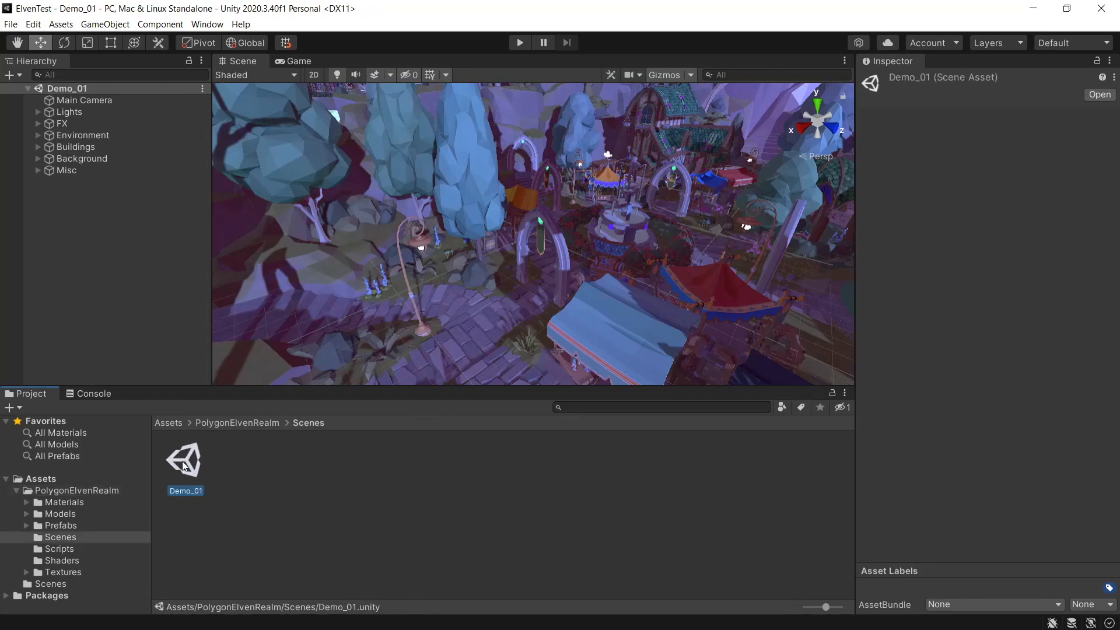